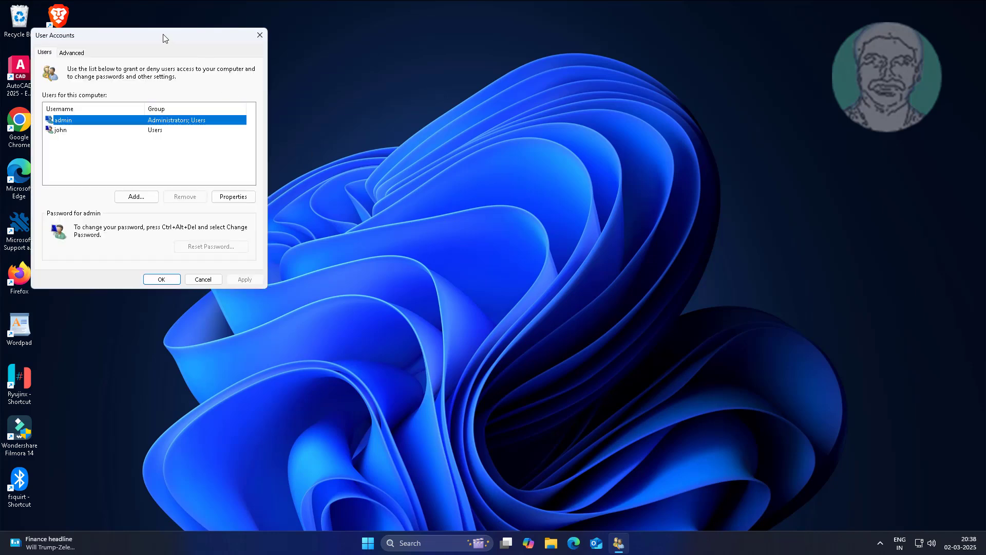
- Set the admin account's group membership to Administrators only and apply the change
{"action": "left_click_drag", "start_coordinate": [145, 35], "coordinate": [420, 64]}
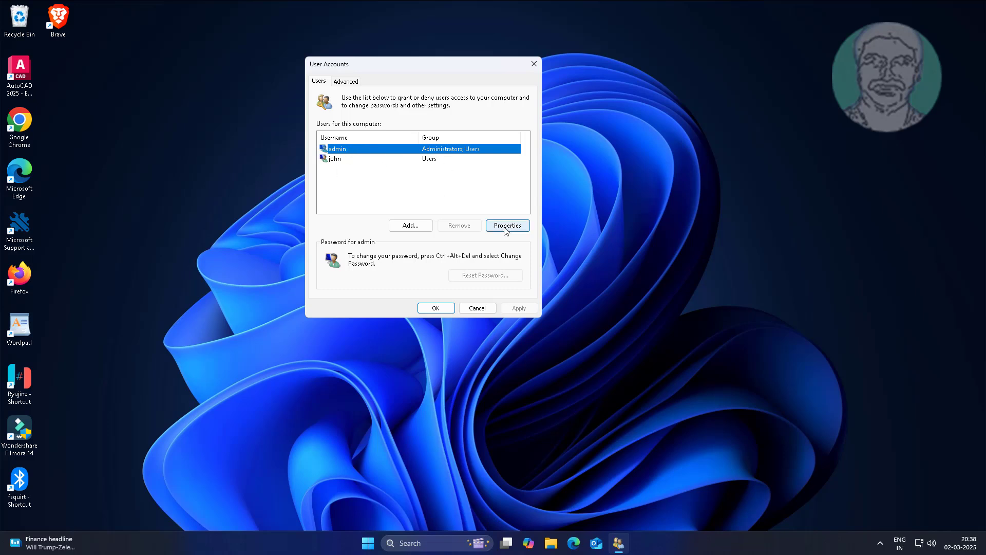
{"action": "left_click", "coordinate": [506, 225]}
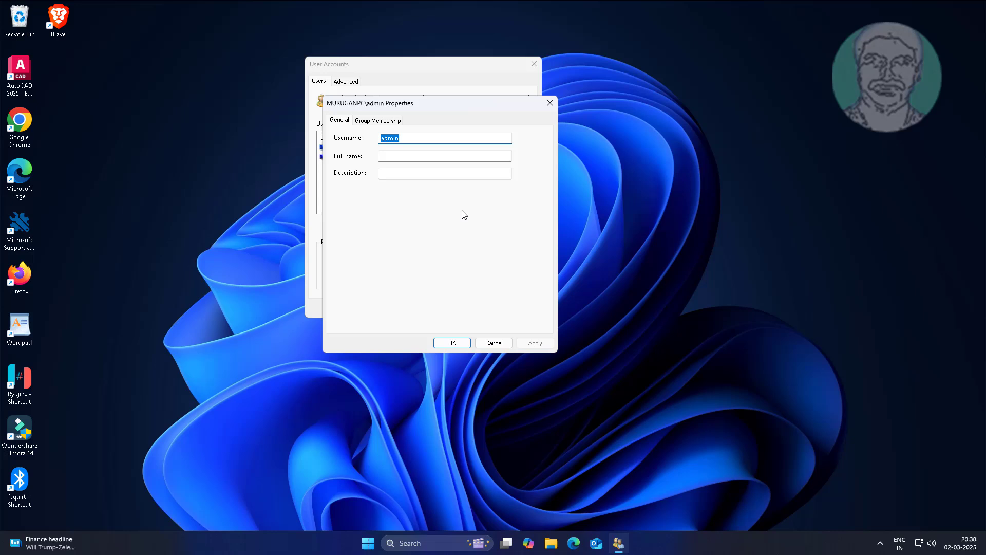
{"action": "left_click", "coordinate": [378, 120]}
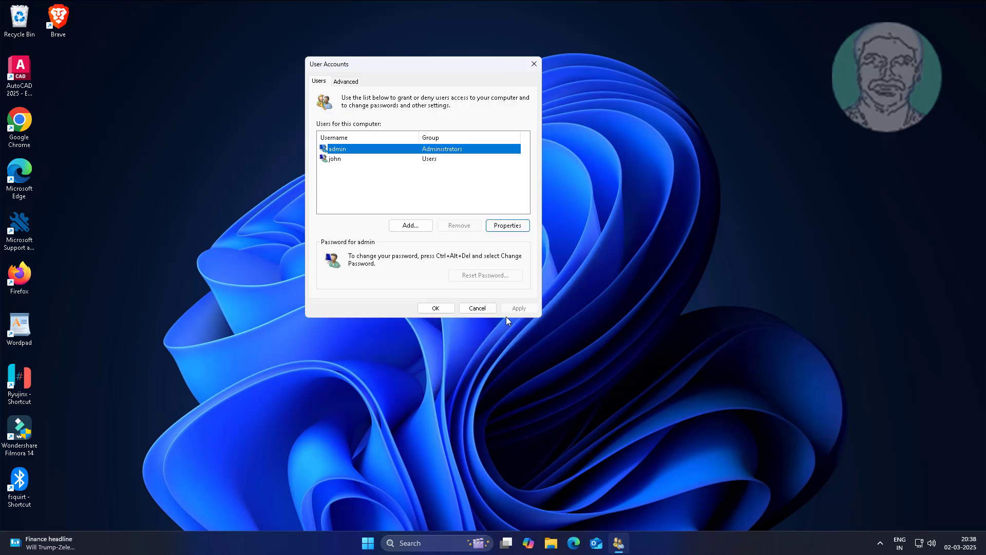
{"action": "left_click", "coordinate": [435, 308]}
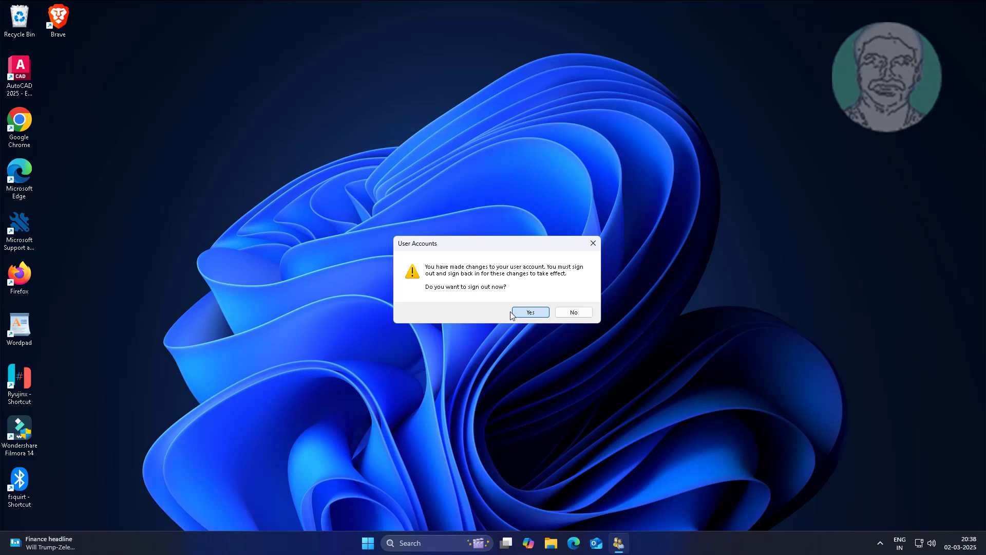
- Dismiss the 'Do you want to sign out now?' prompt
{"action": "left_click", "coordinate": [529, 313]}
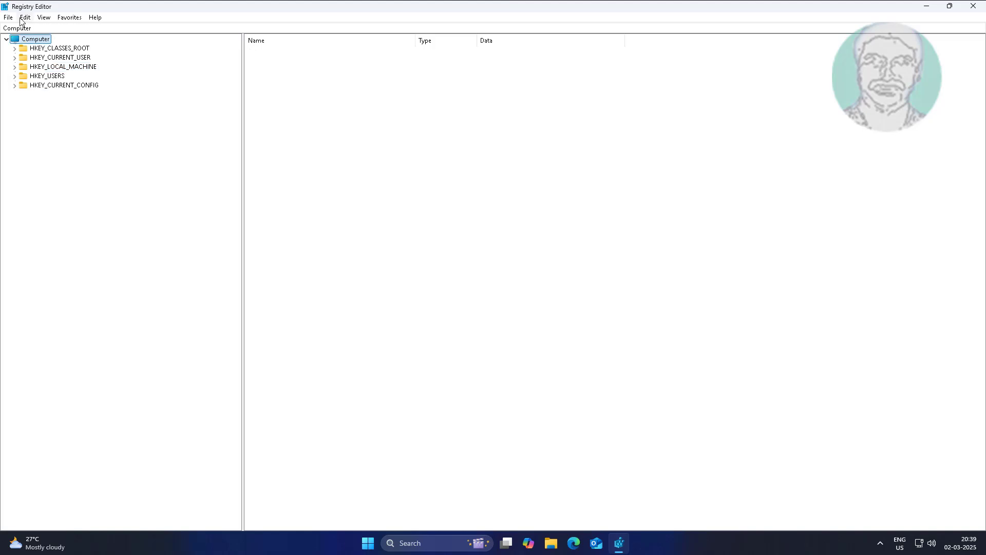
- Export the entire registry to Documents as registrybackup020325
{"action": "left_click", "coordinate": [9, 18]}
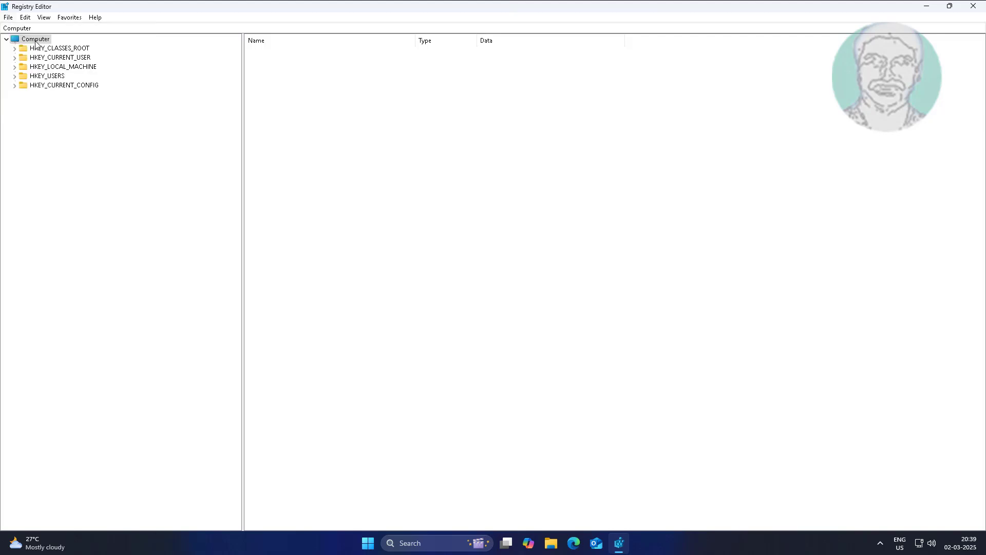
{"action": "left_click", "coordinate": [8, 18]}
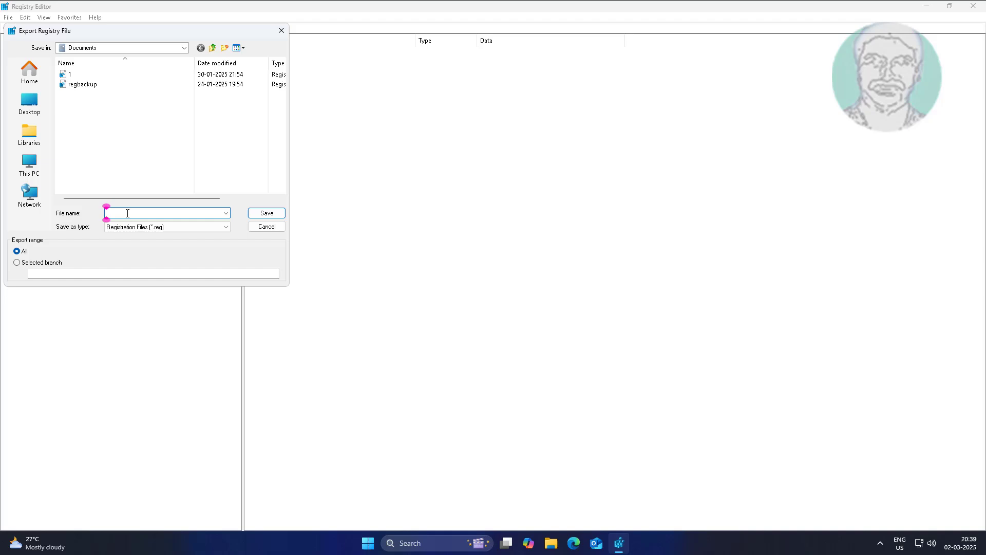
{"action": "type", "text": "registrybackup0203"}
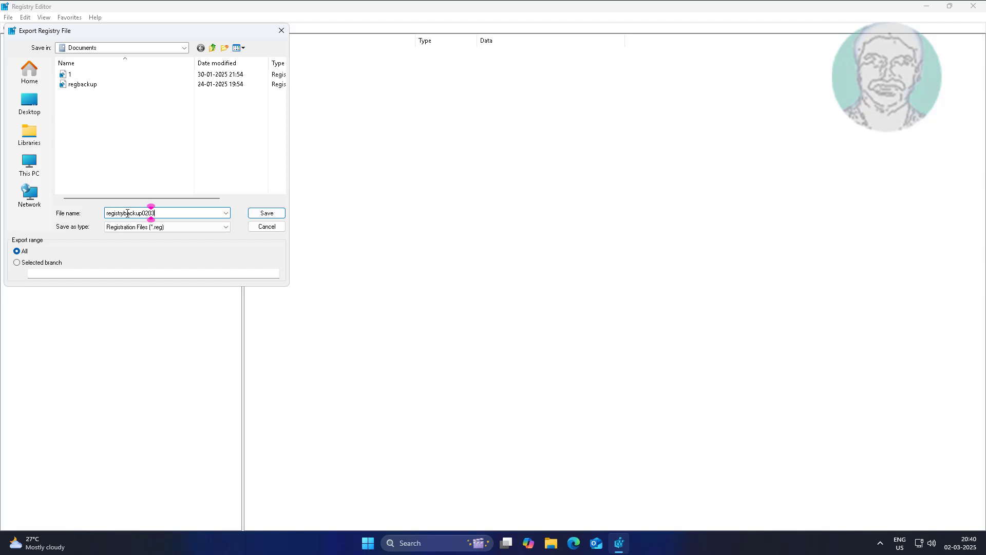
{"action": "type", "text": "25"}
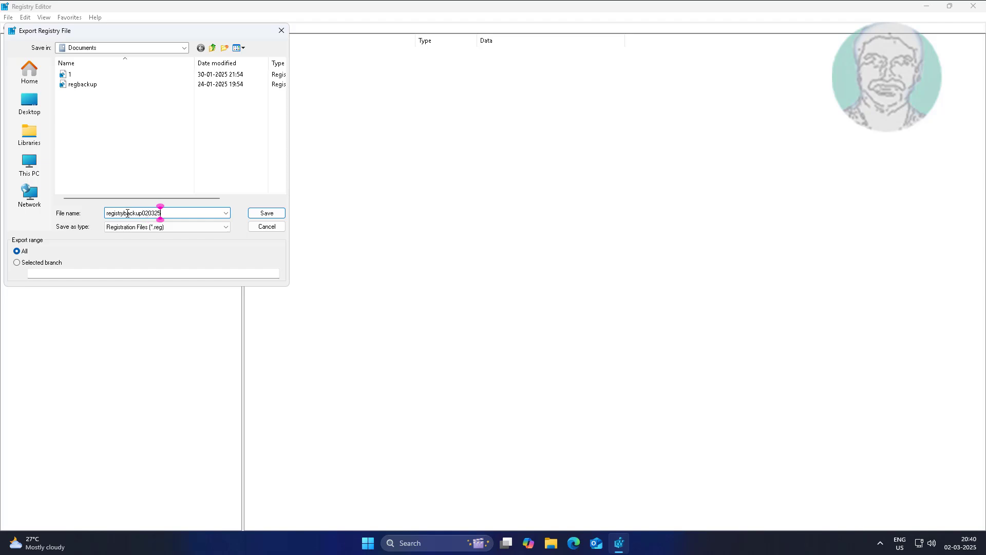
{"action": "left_click", "coordinate": [266, 213]}
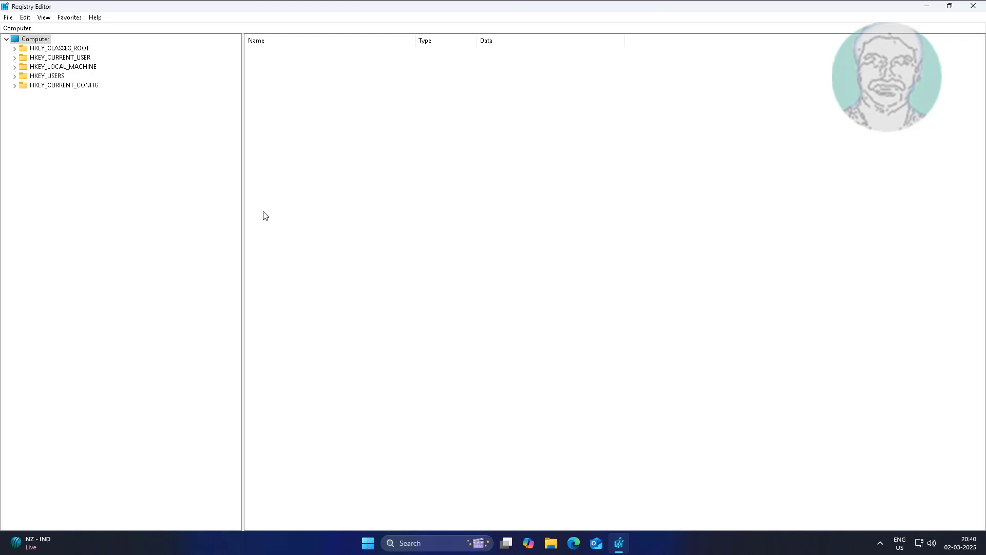
- Navigate to HKEY_LOCAL_MACHINE\SOFTWARE\Microsoft\DirectX to show its values
{"action": "left_click", "coordinate": [36, 38]}
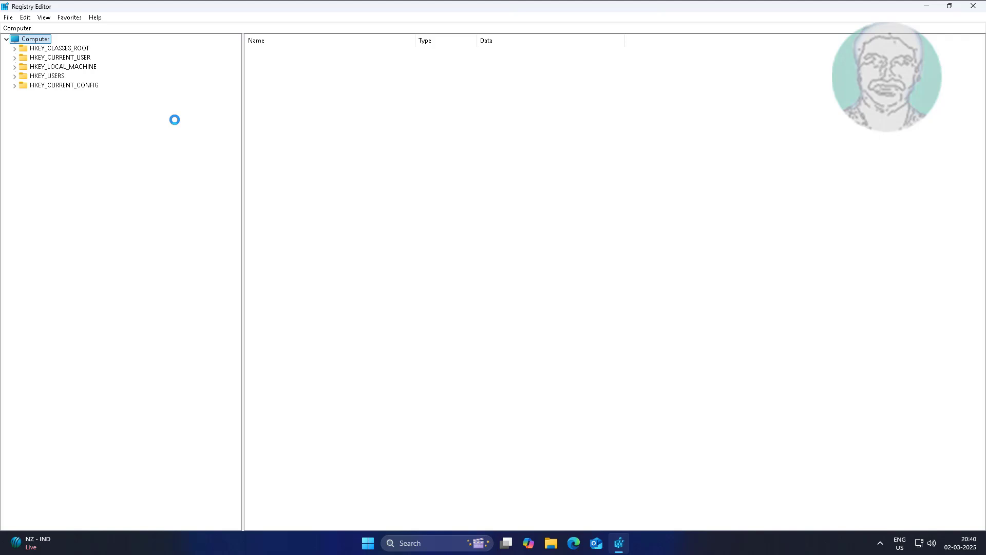
{"action": "left_click", "coordinate": [62, 66]}
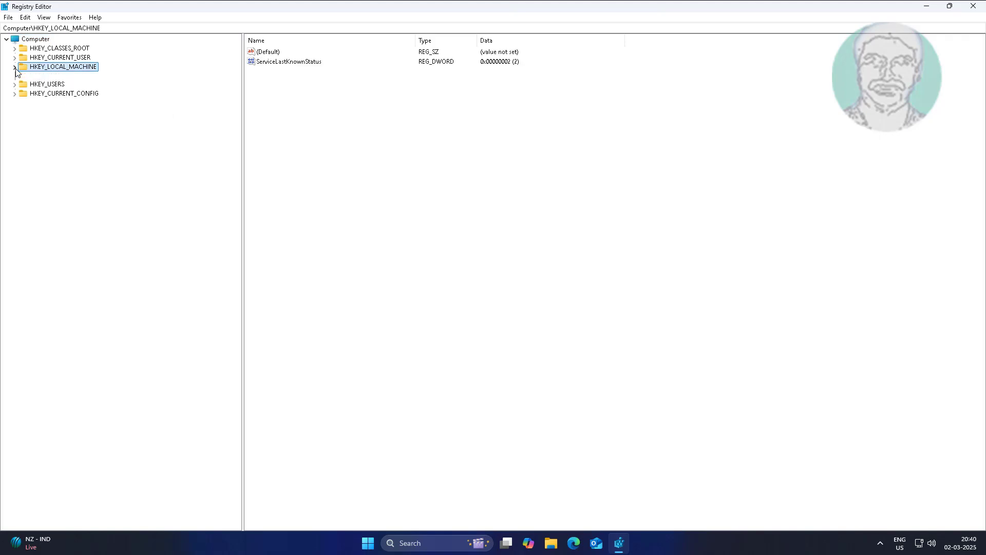
{"action": "left_click", "coordinate": [15, 67]}
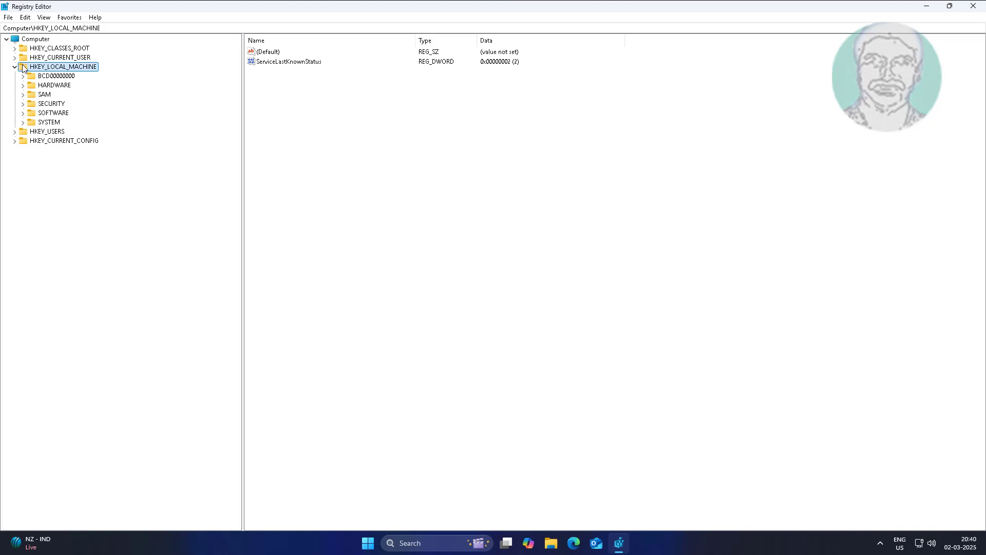
{"action": "left_click", "coordinate": [52, 113]}
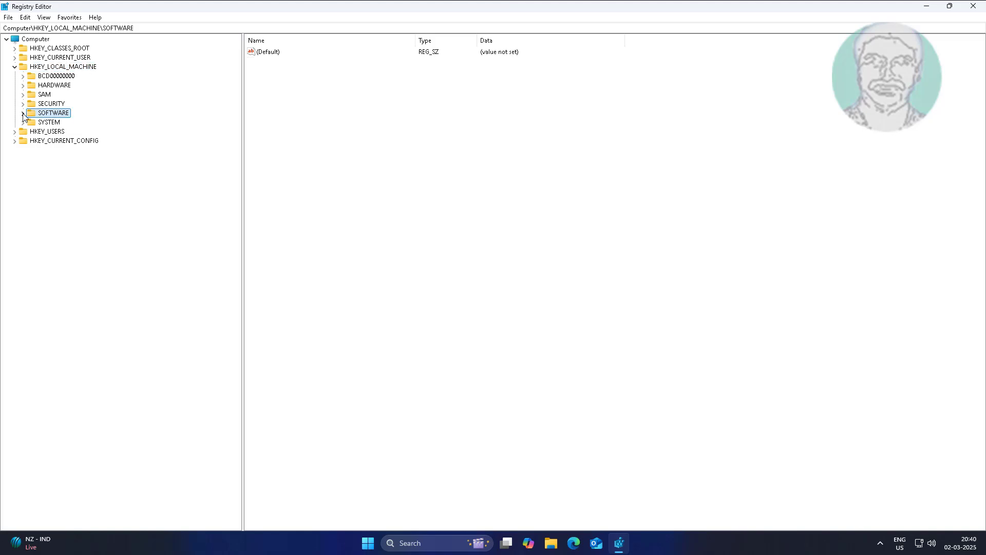
{"action": "left_click", "coordinate": [22, 113]}
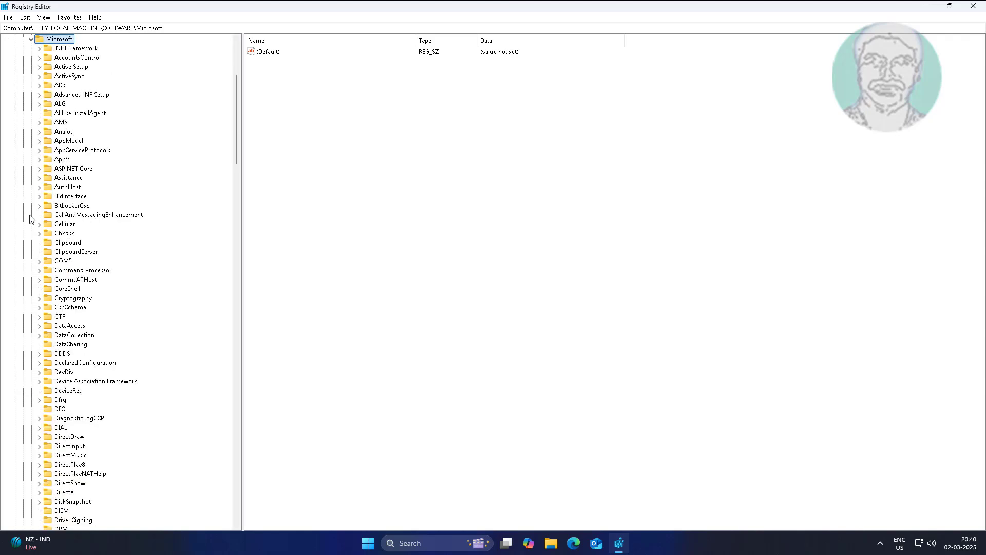
{"action": "mouse_move", "coordinate": [35, 217]}
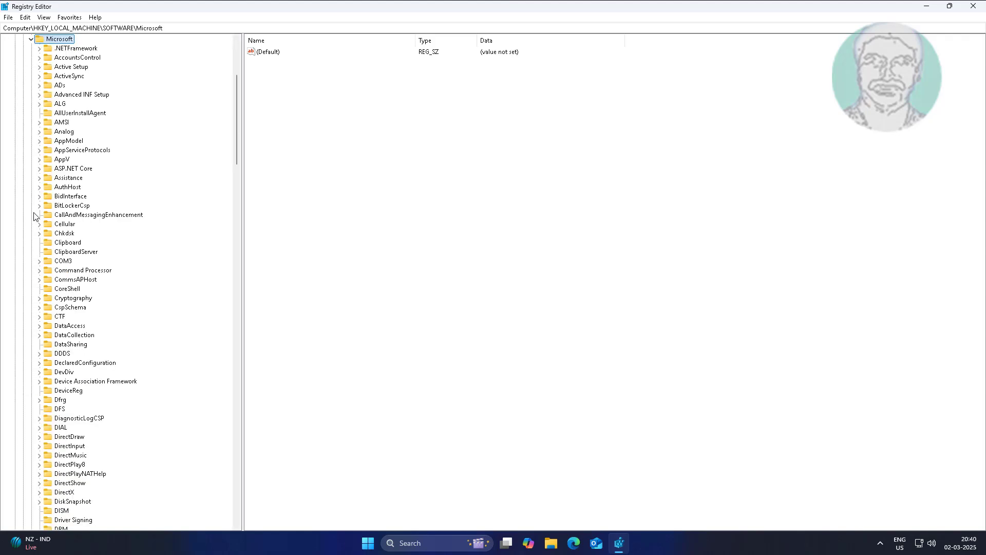
{"action": "mouse_move", "coordinate": [96, 390]}
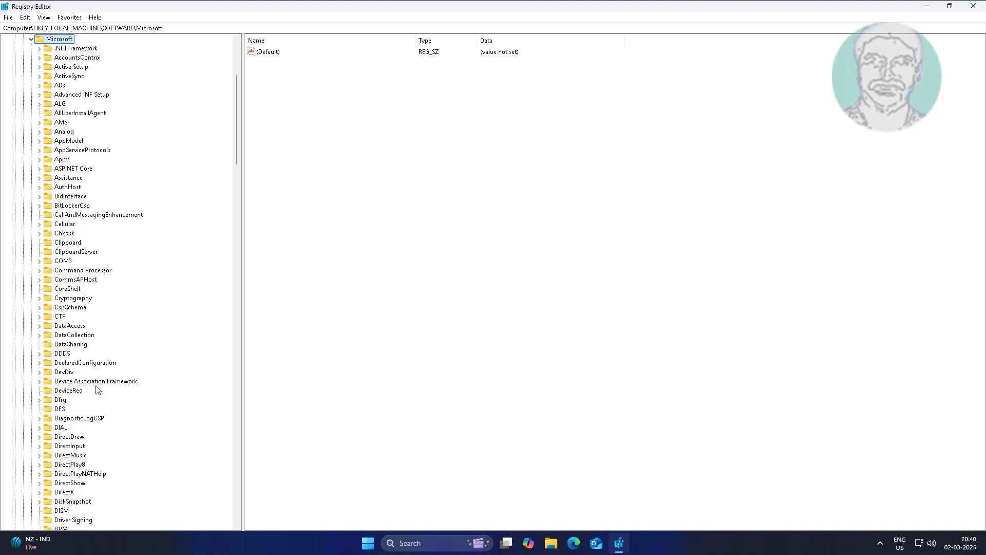
{"action": "scroll", "scroll_direction": "down", "scroll_amount": 3}
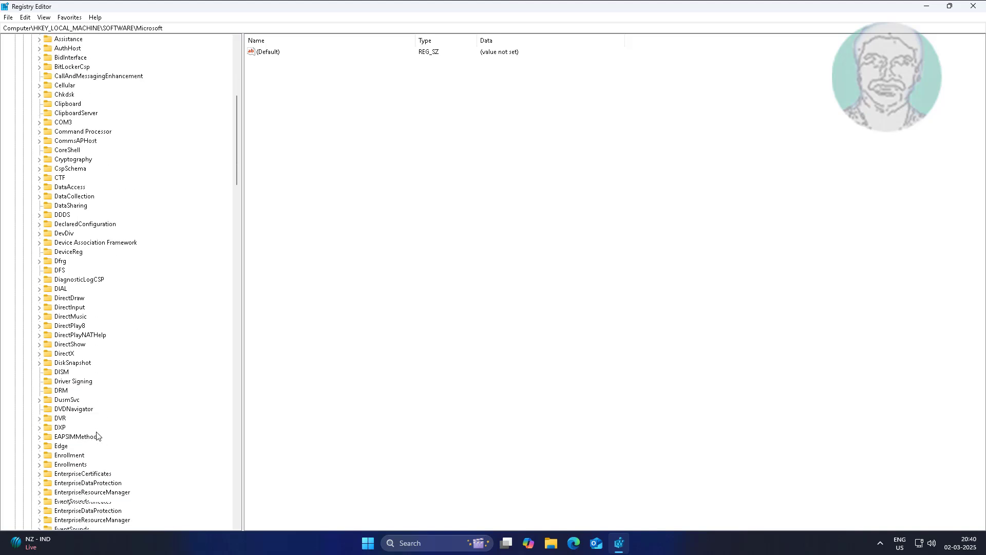
{"action": "scroll", "scroll_direction": "down", "scroll_amount": 3}
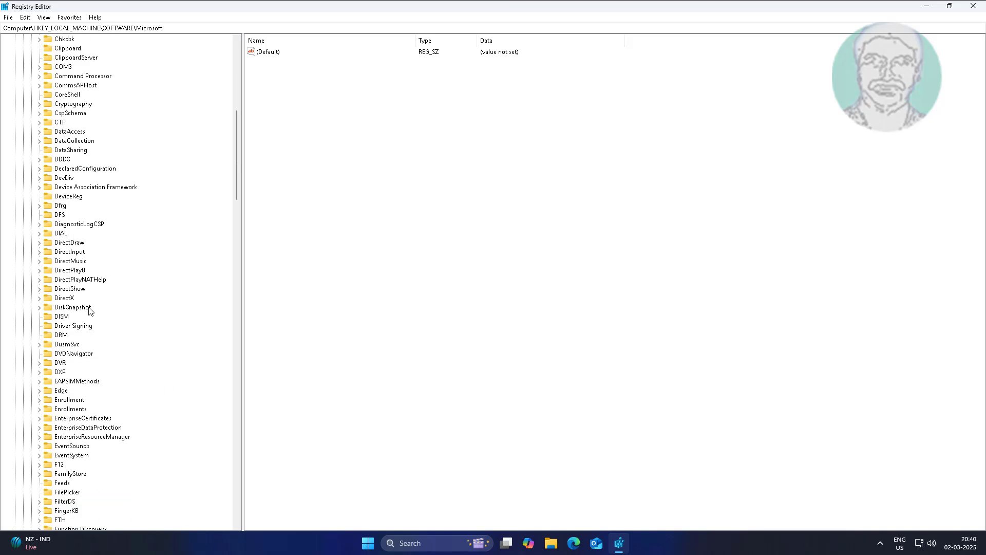
{"action": "left_click", "coordinate": [64, 298]}
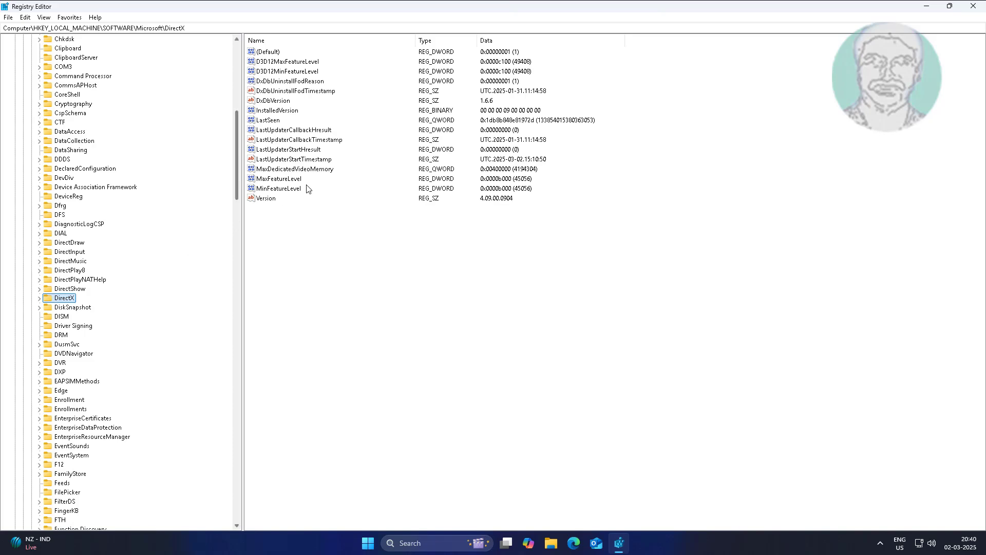
{"action": "double_click", "coordinate": [276, 110]}
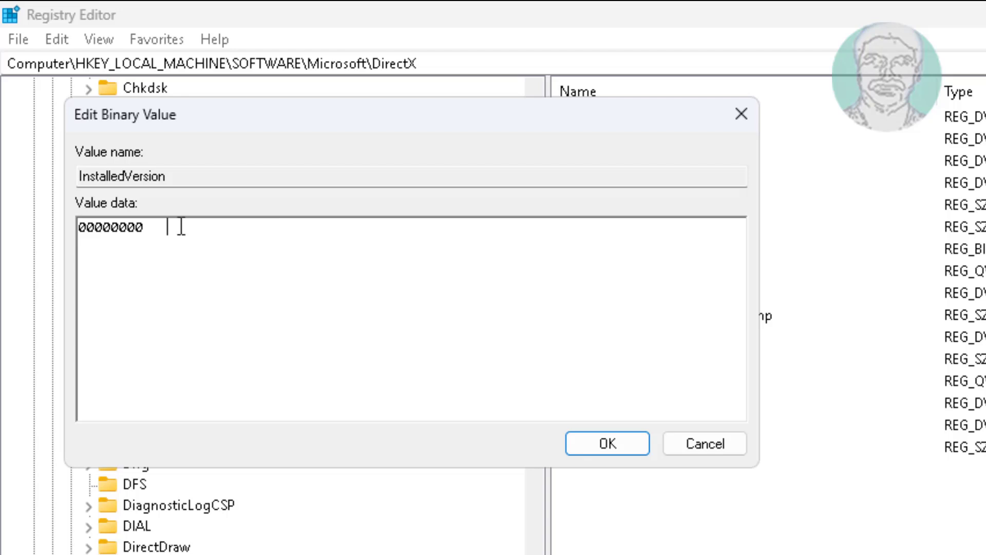
{"action": "type", "text": "40  @"}
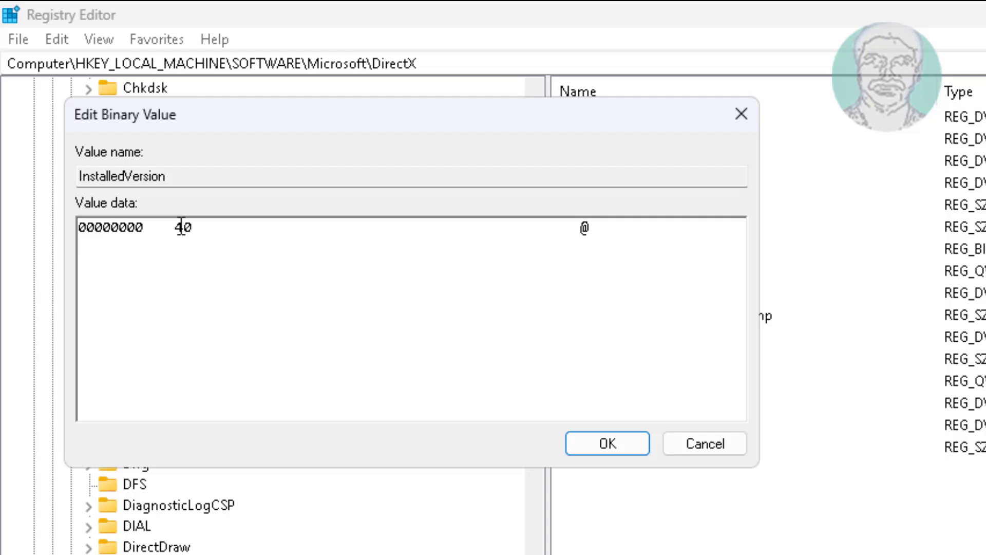
{"action": "type", "text": "90"}
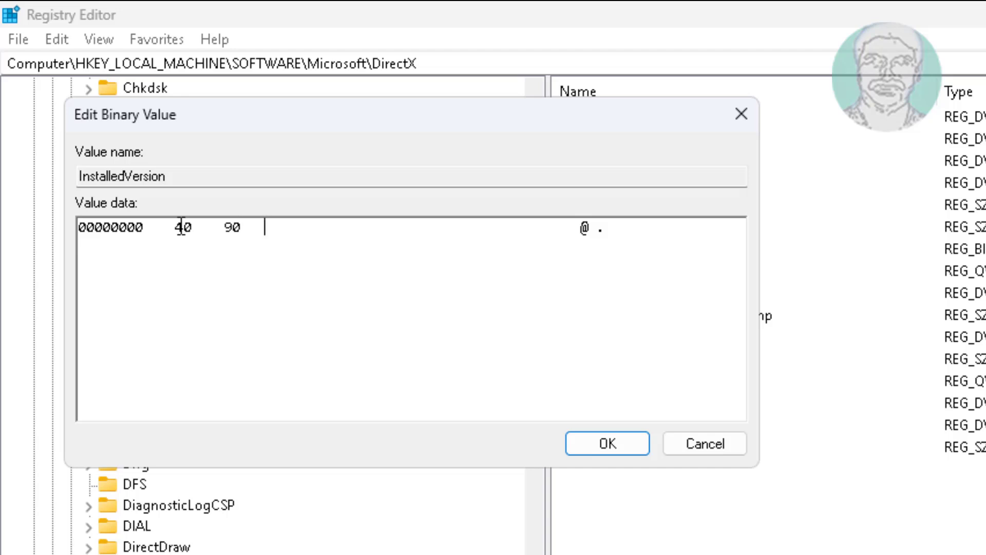
{"action": "type", "text": "00"}
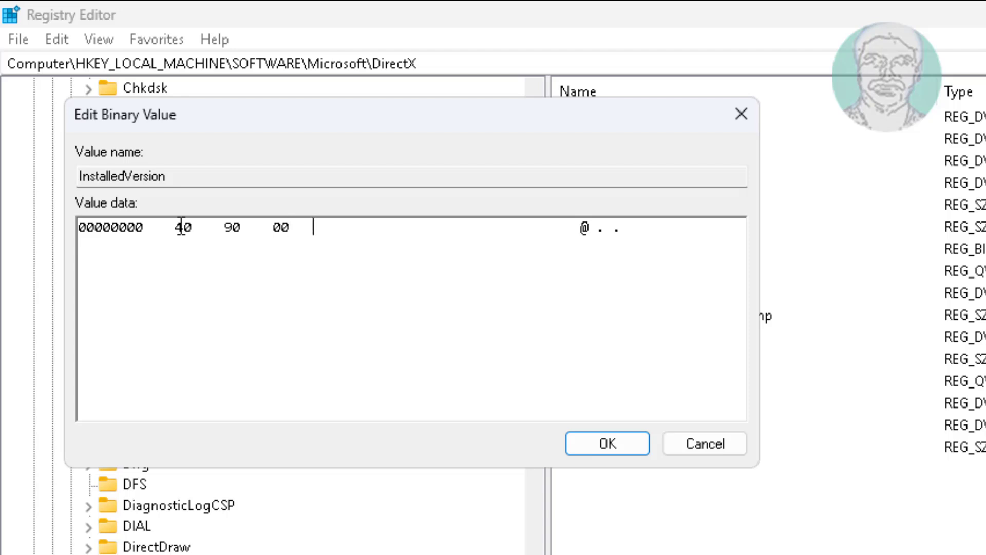
{"action": "type", "text": "90"}
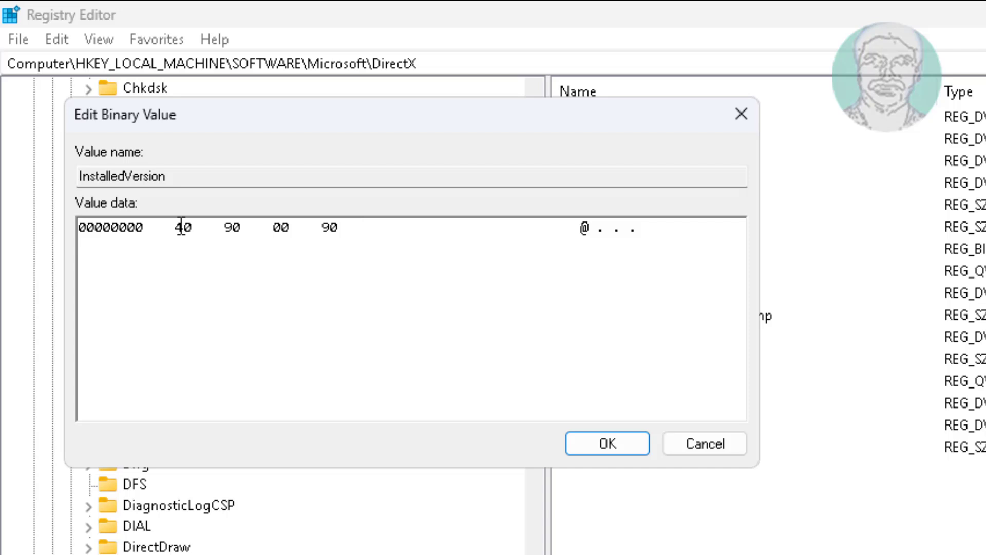
{"action": "type", "text": "40"}
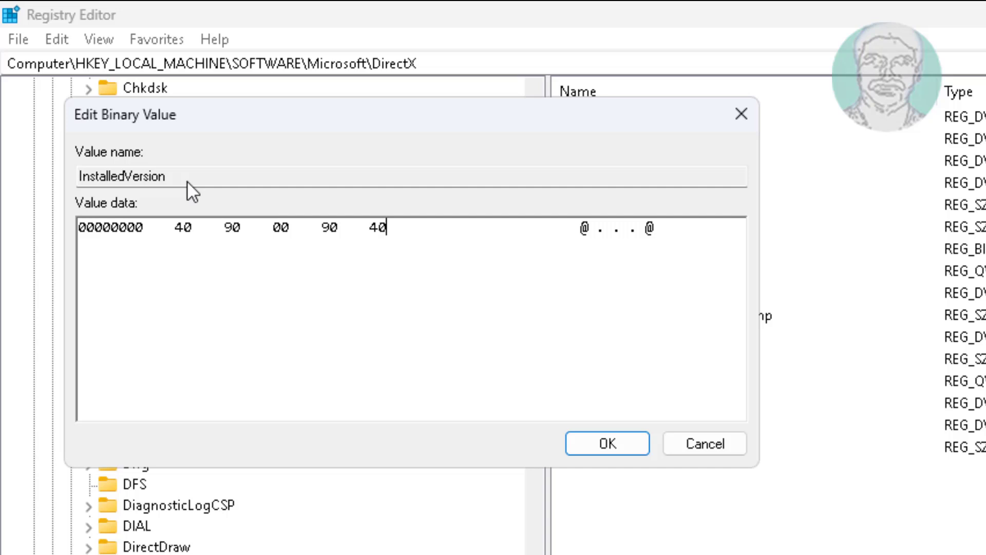
{"action": "mouse_move", "coordinate": [360, 308]}
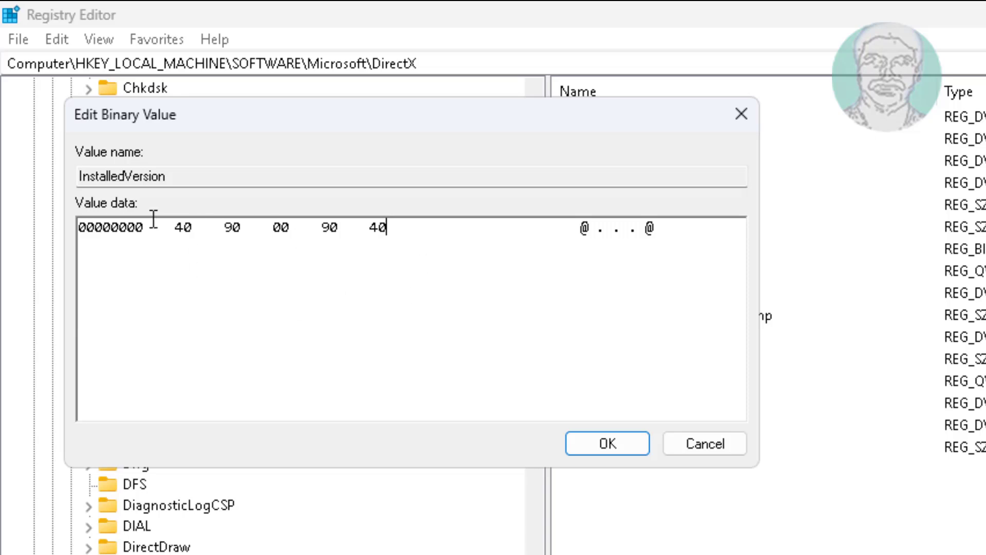
- Confirm the new InstalledVersion data, collapse HKEY_LOCAL_MACHINE and close Registry Editor
{"action": "left_click", "coordinate": [606, 444]}
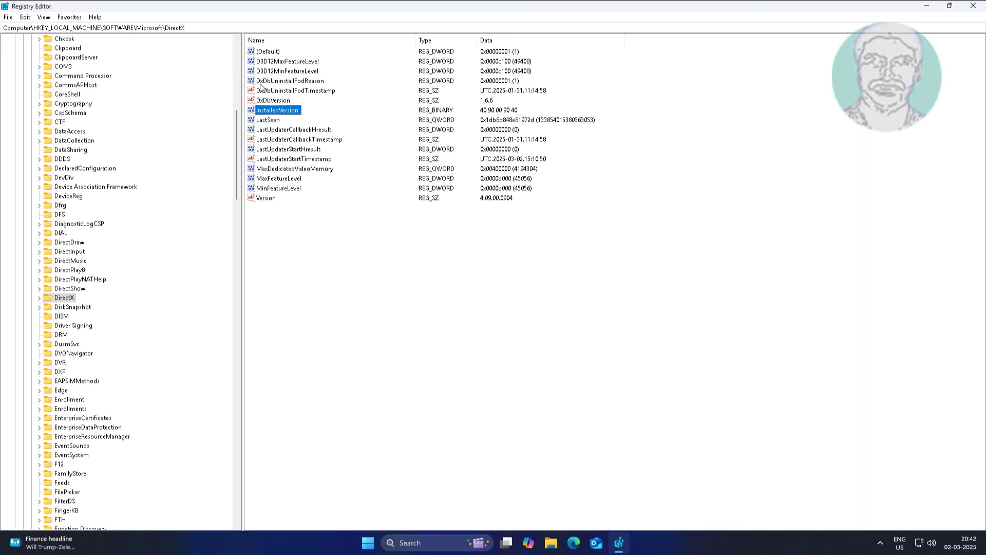
{"action": "mouse_move", "coordinate": [332, 86]}
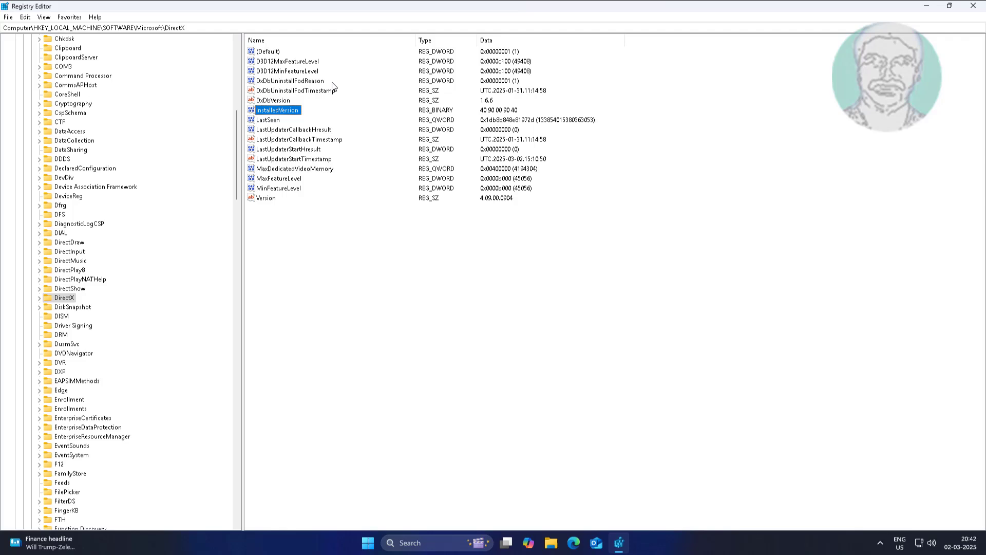
{"action": "mouse_move", "coordinate": [348, 122]}
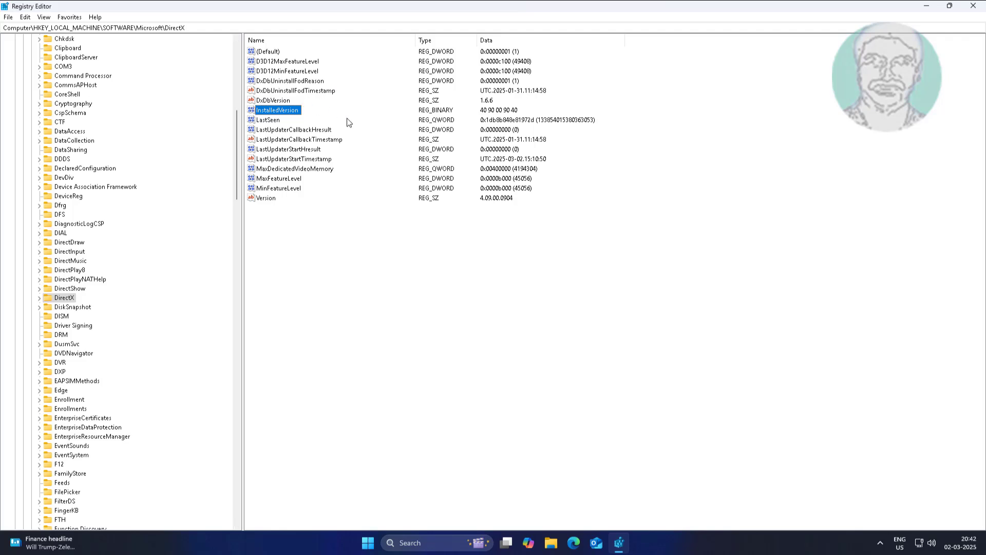
{"action": "mouse_move", "coordinate": [384, 146]}
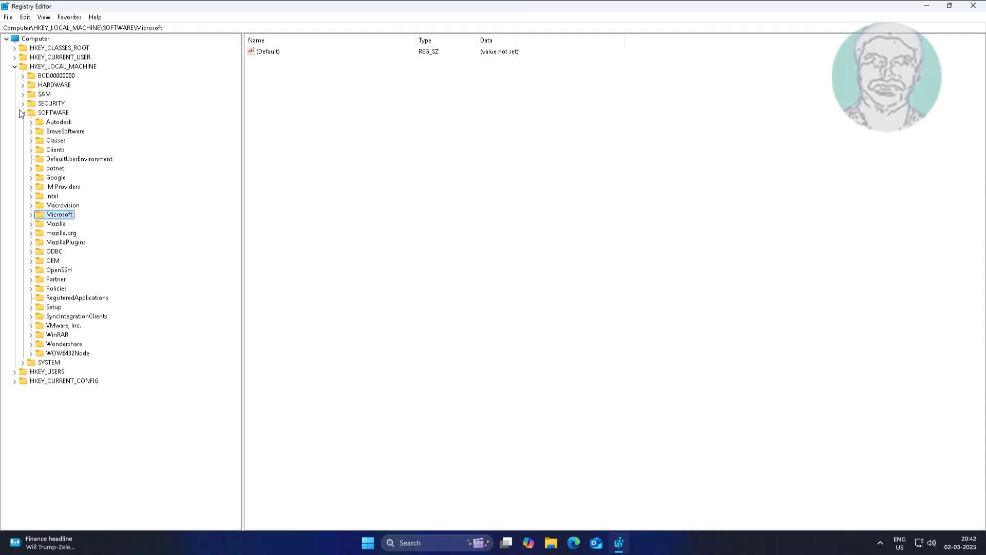
{"action": "left_click", "coordinate": [62, 65]}
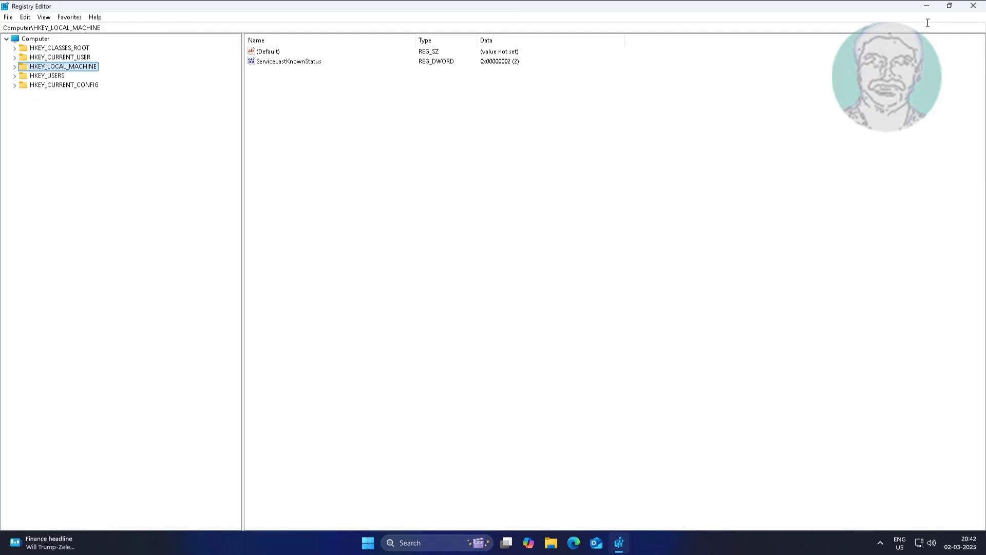
{"action": "left_click", "coordinate": [379, 543]}
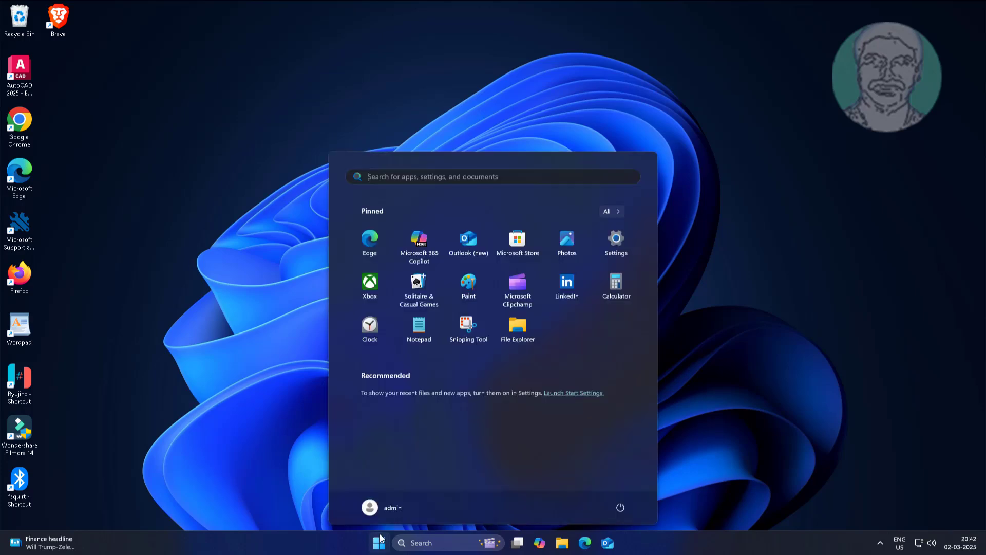